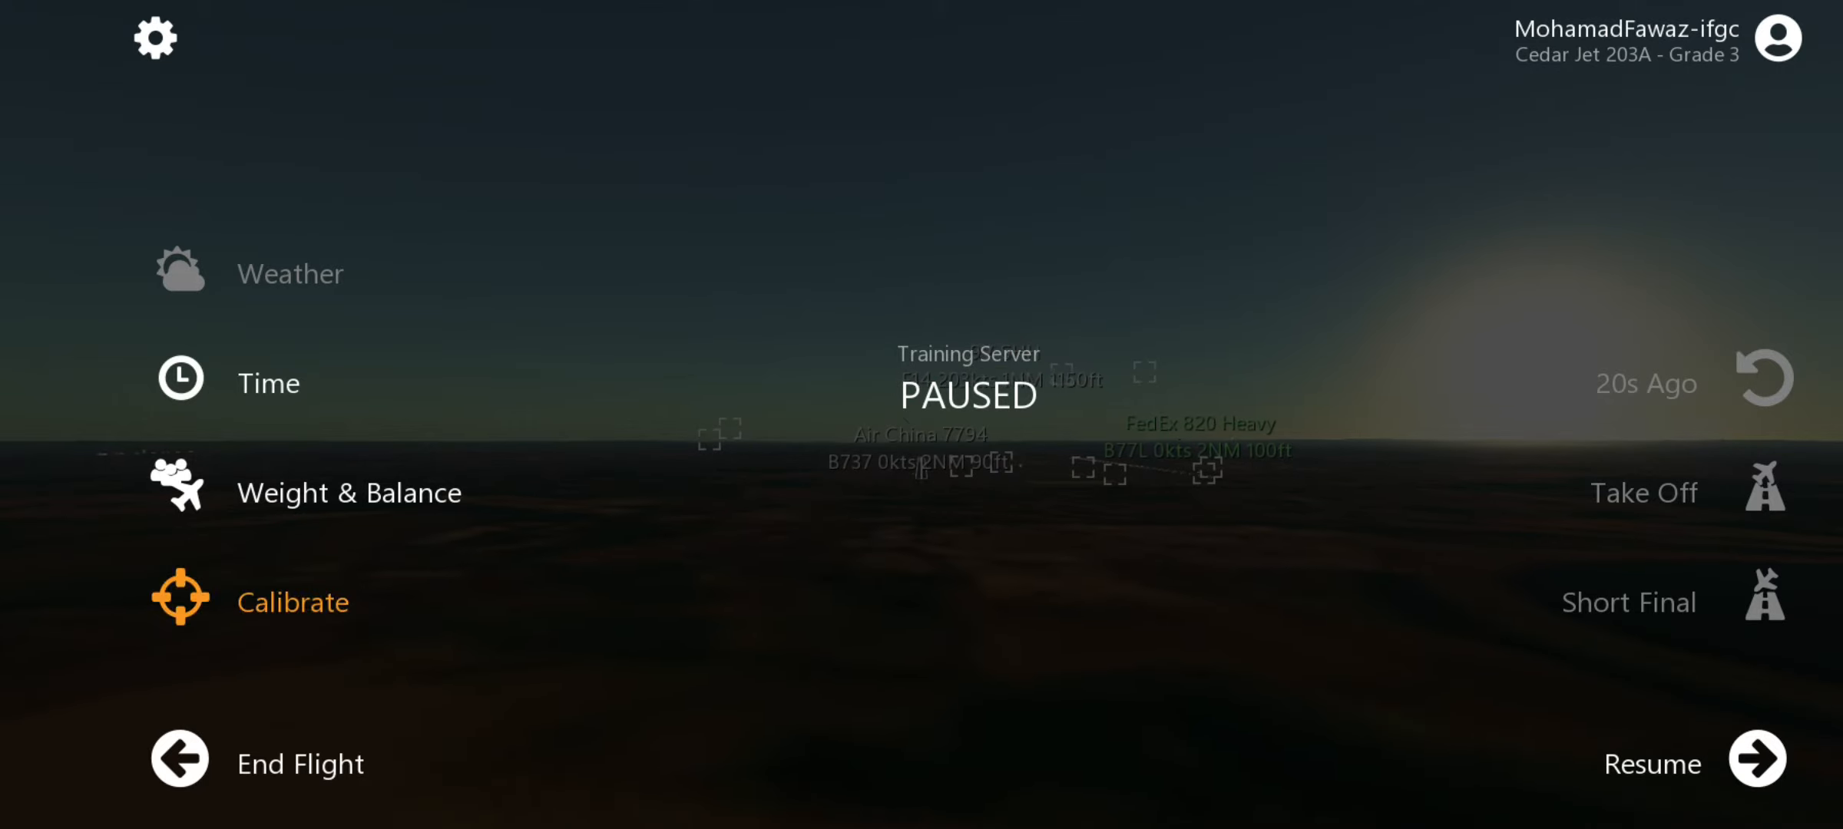
Resume the paused flight so the airliner continues its final approach
left_click(1755, 759)
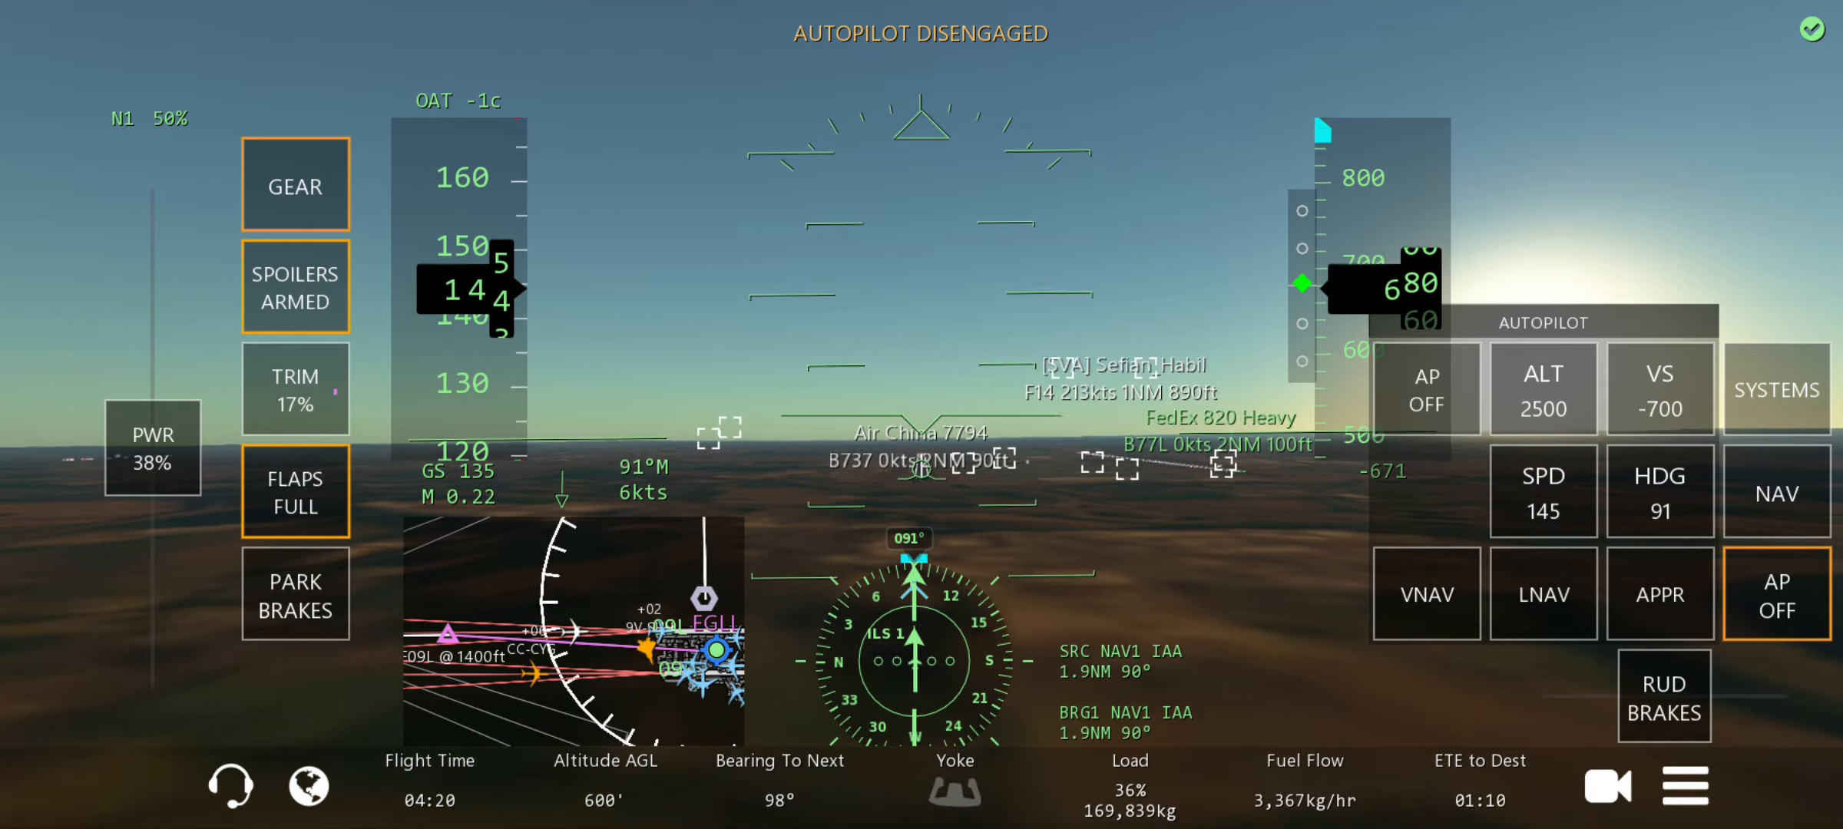
Hide the autopilot settings and disengage autopilot for a manual ILS descent to about 96 ft
left_click(1776, 593)
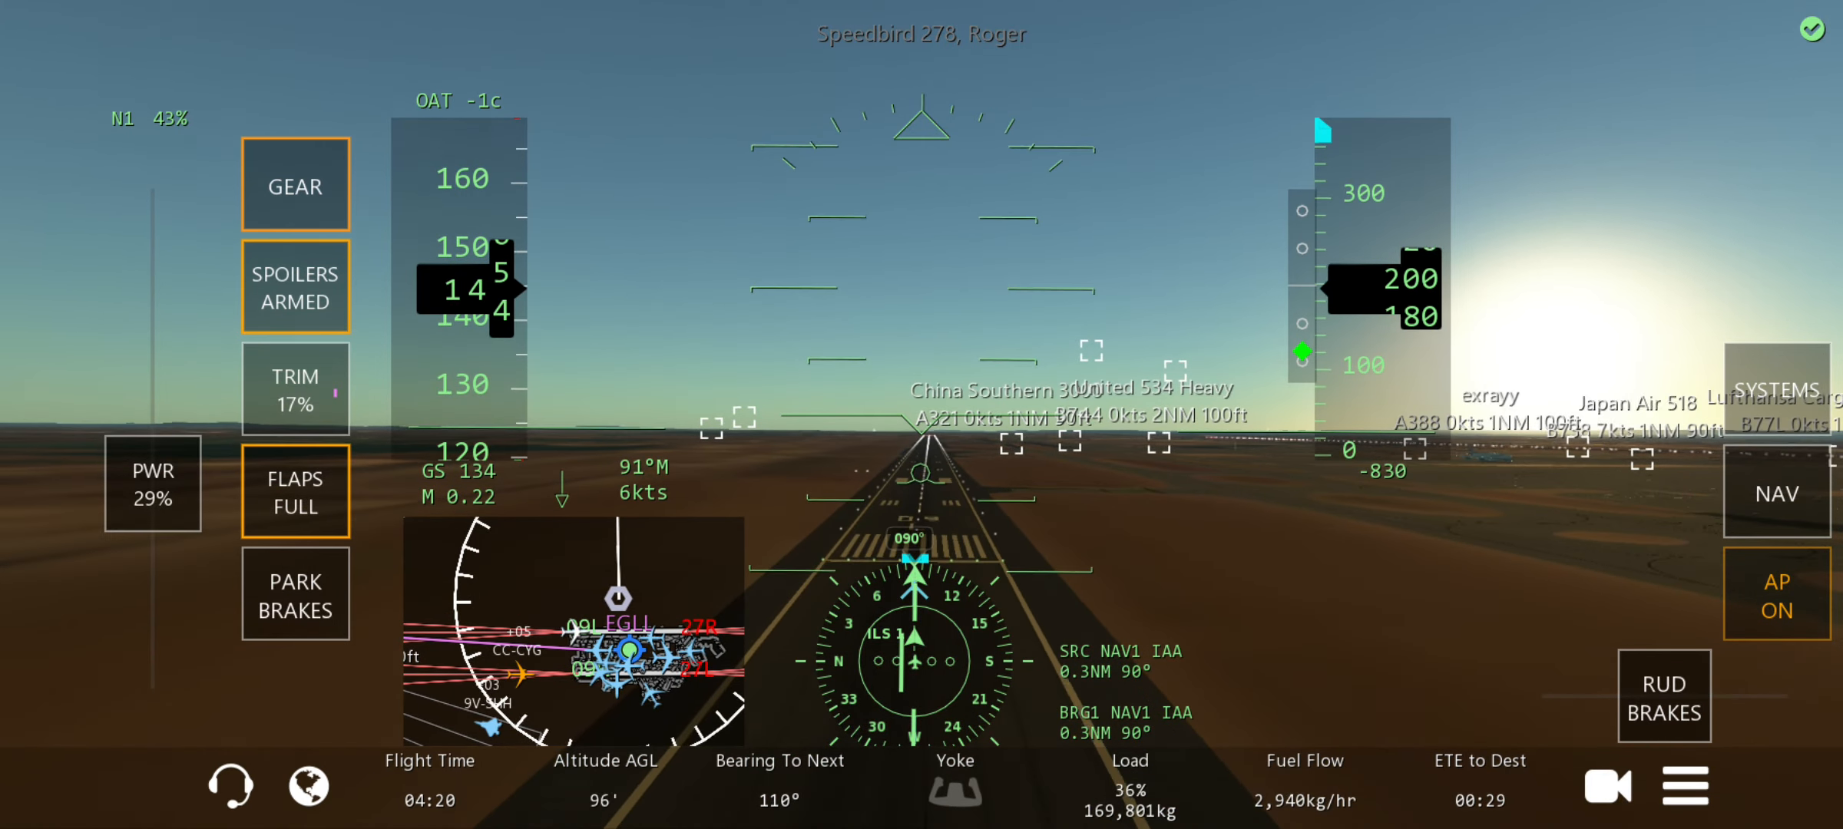
left_click(1775, 593)
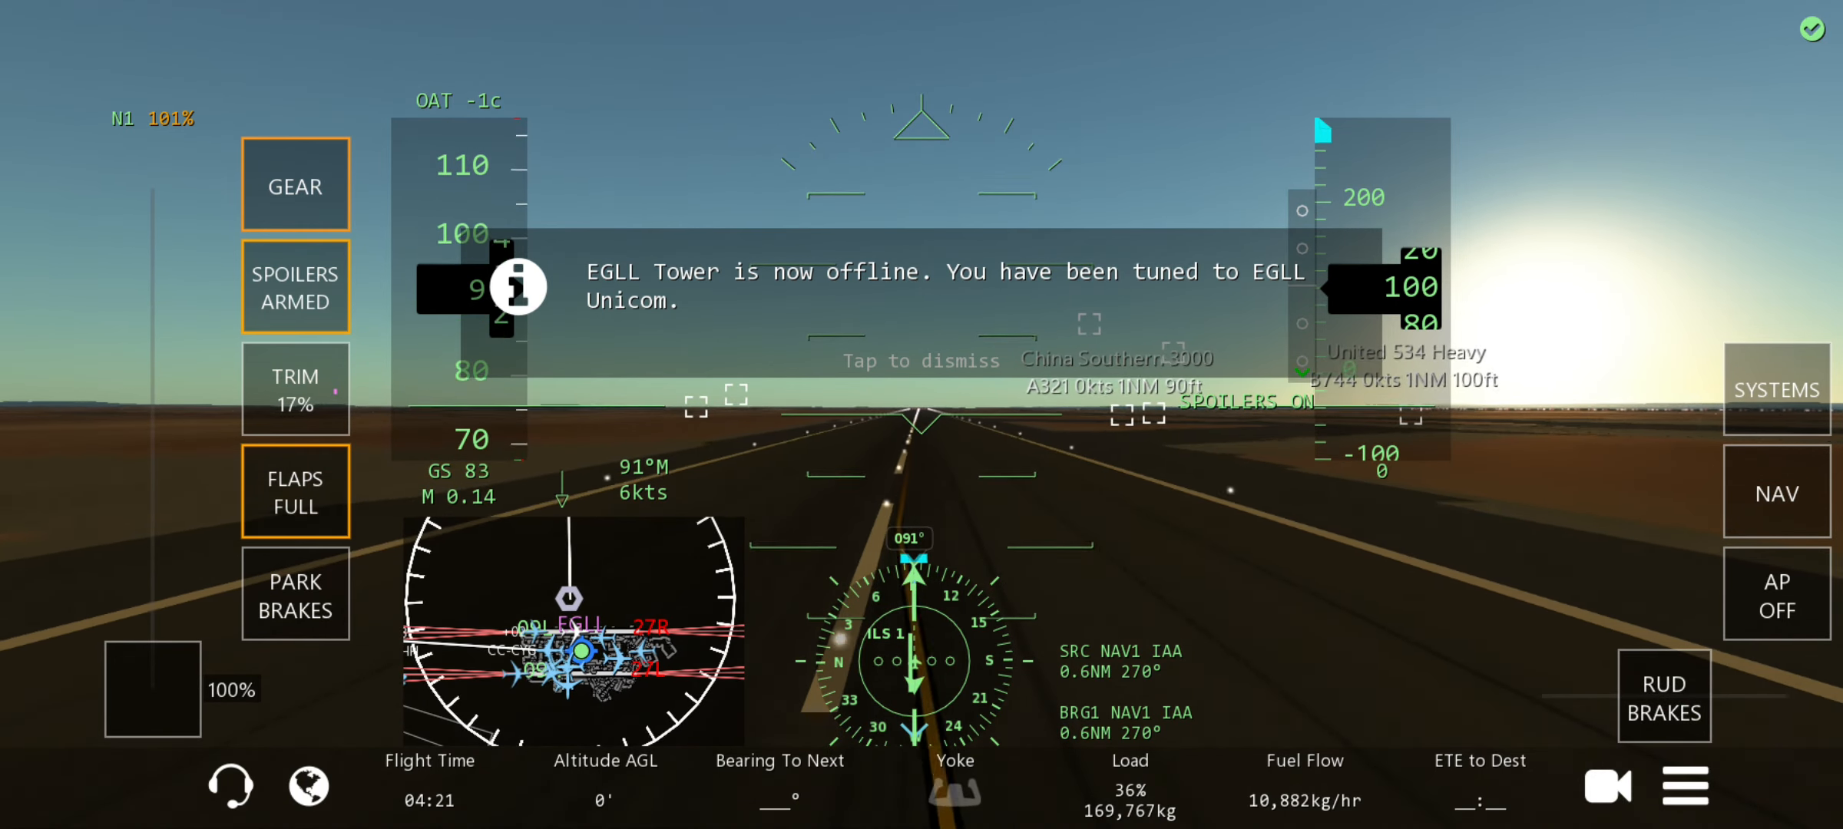
Dismiss the tower offline notice and retract the flaps fully to 0 during rollout
left_click(1664, 694)
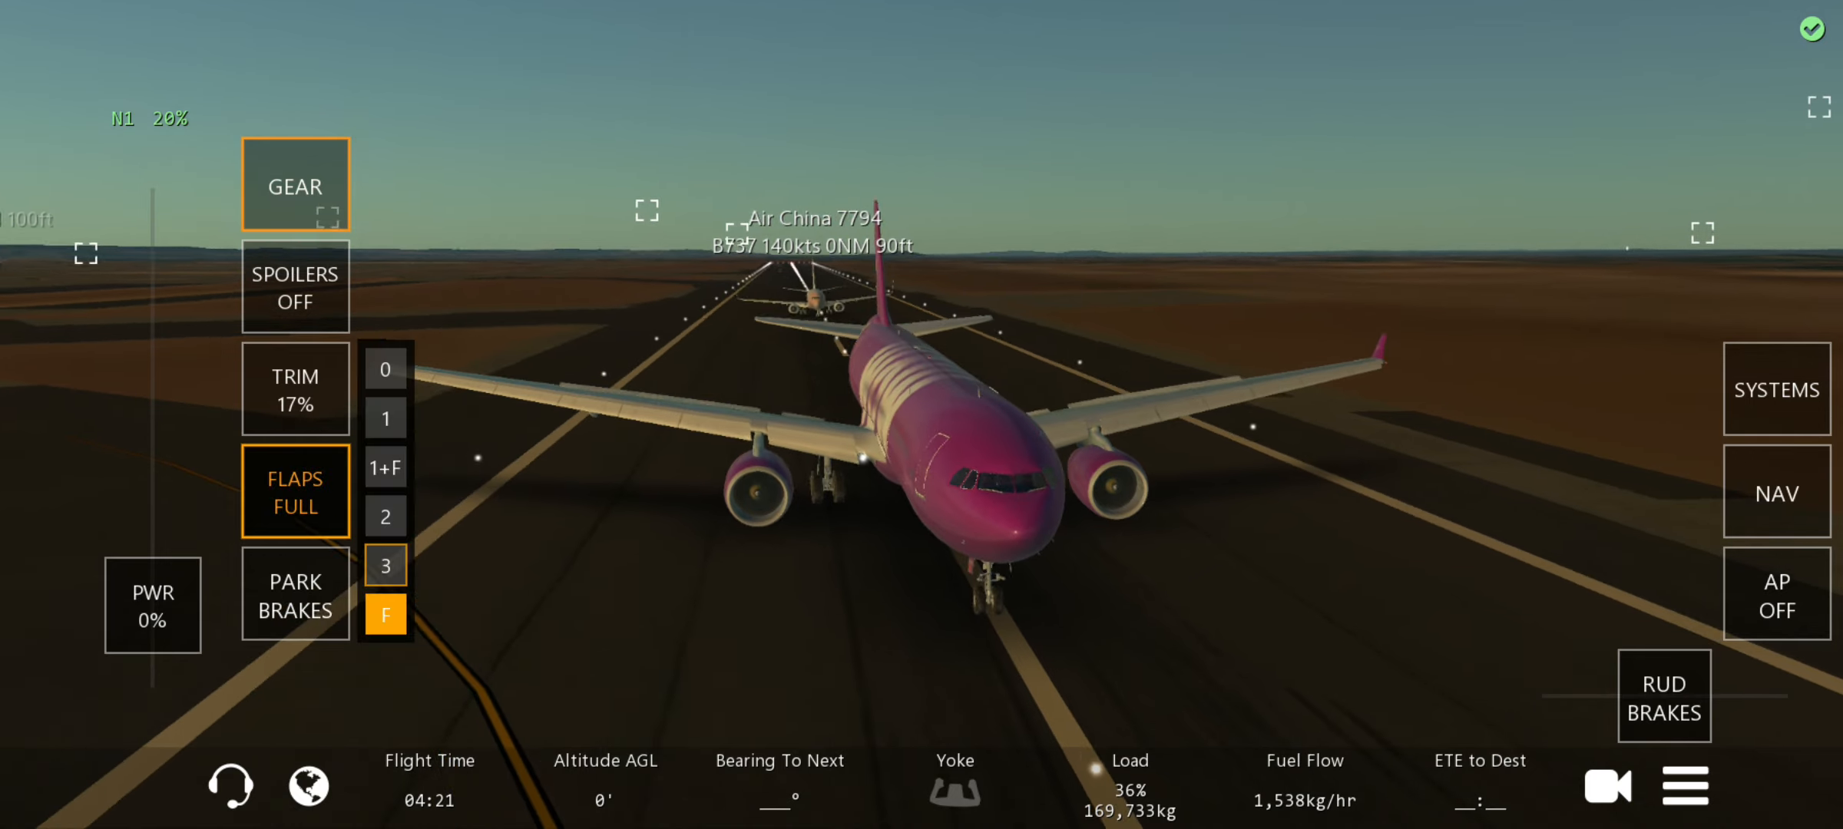
left_click(386, 368)
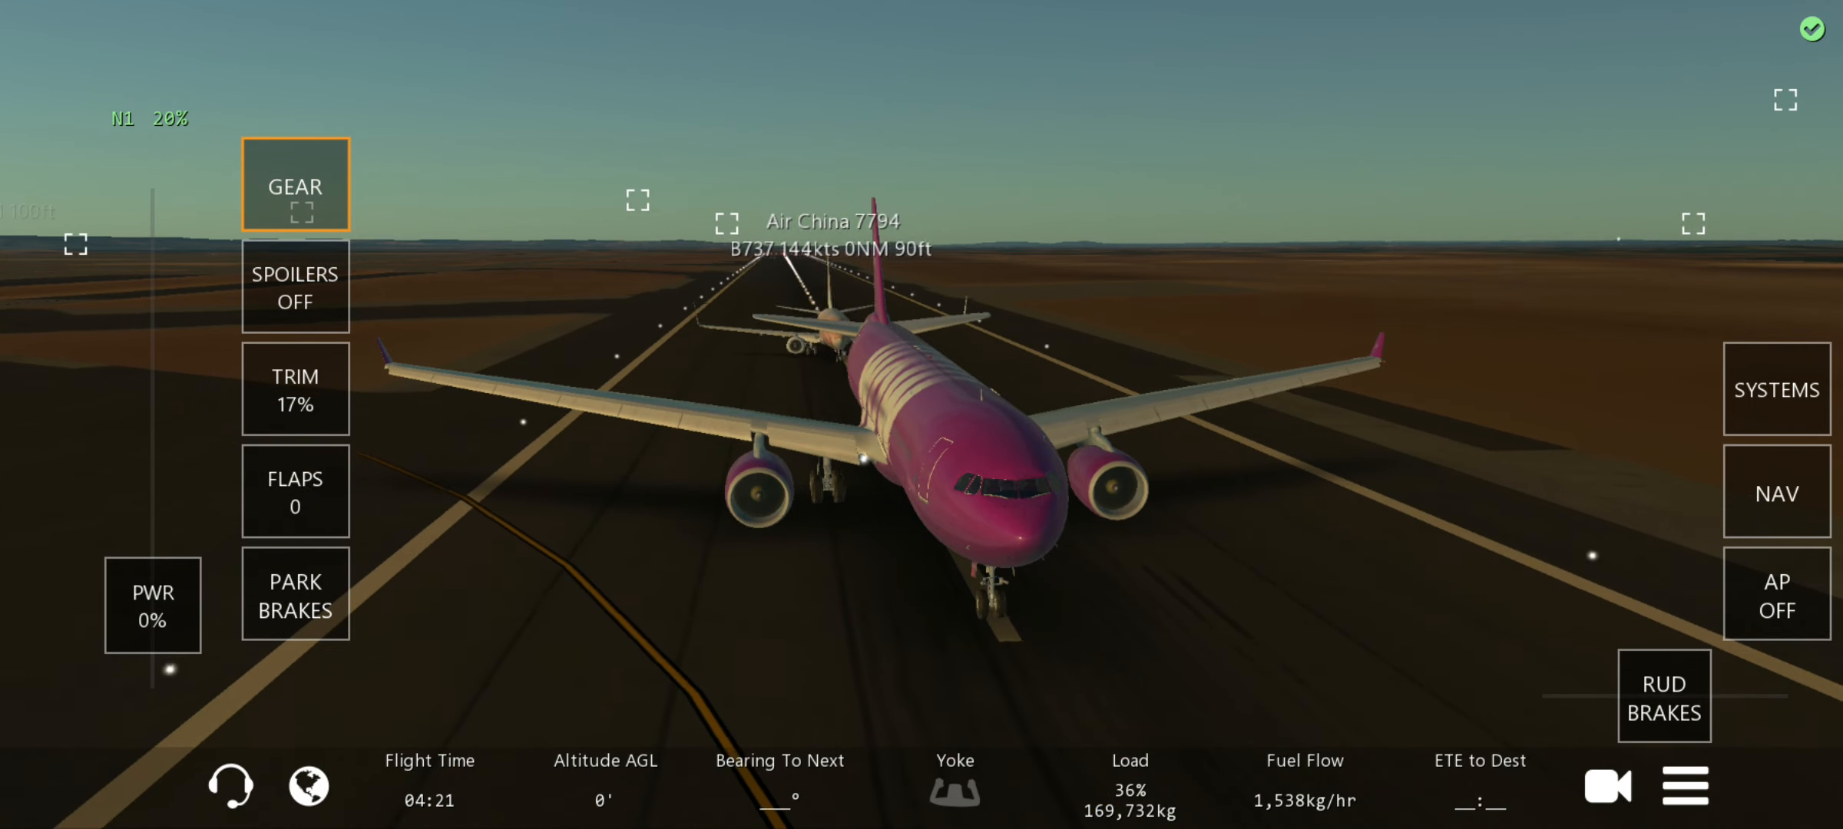